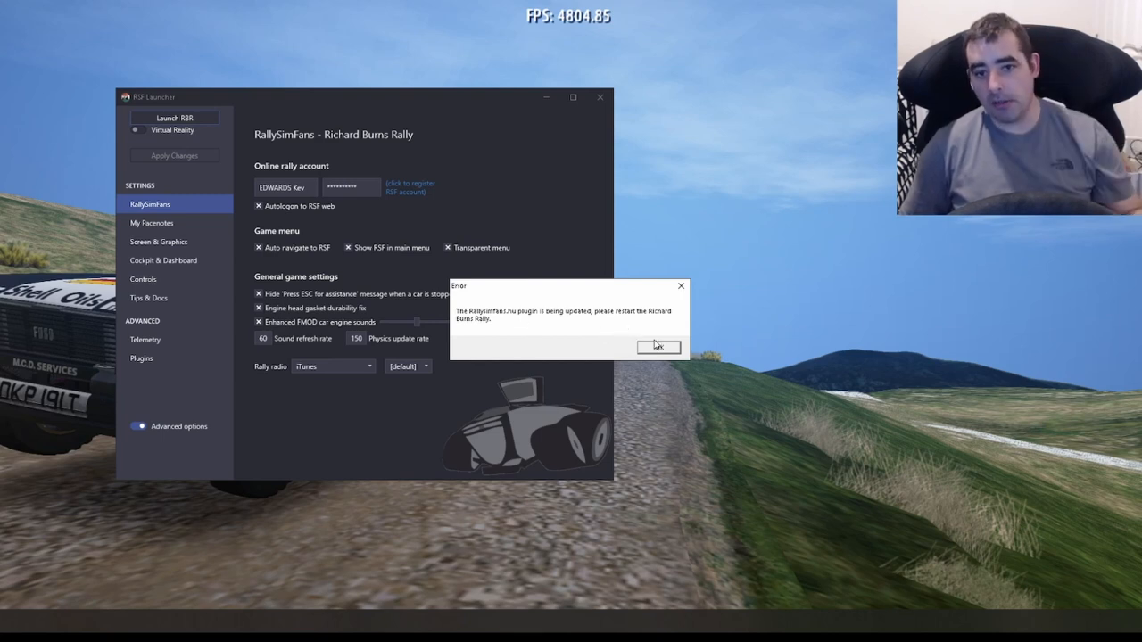
Dismiss the 'plugin is being updated' warning and the 'unable to locate the plugin' error.
{"action": "left_click", "coordinate": [659, 346]}
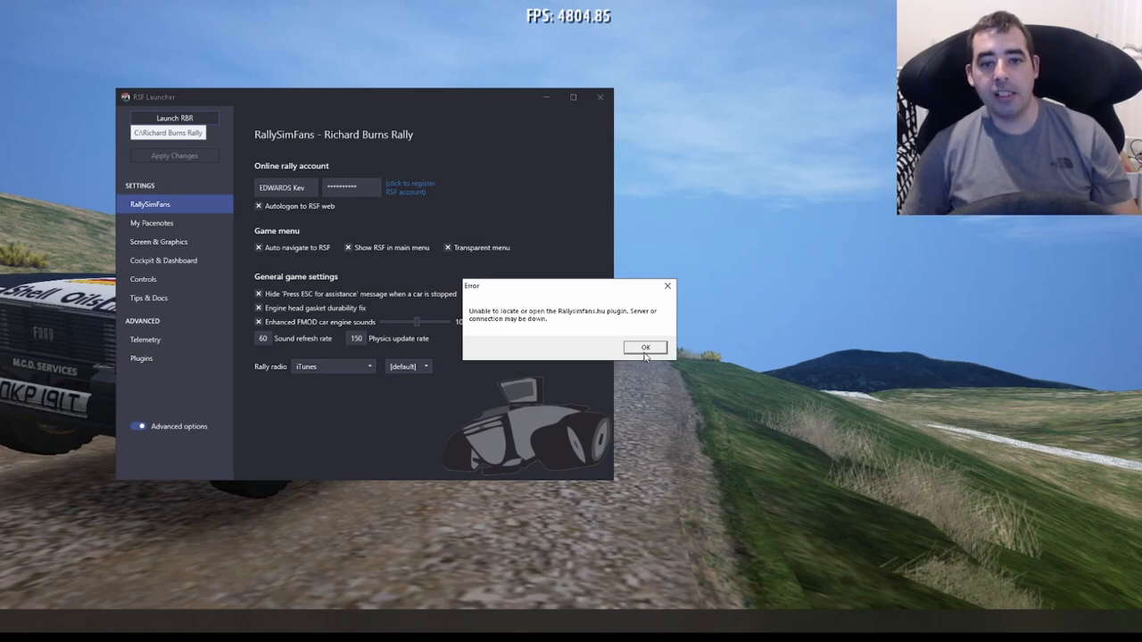
{"action": "left_click", "coordinate": [646, 346]}
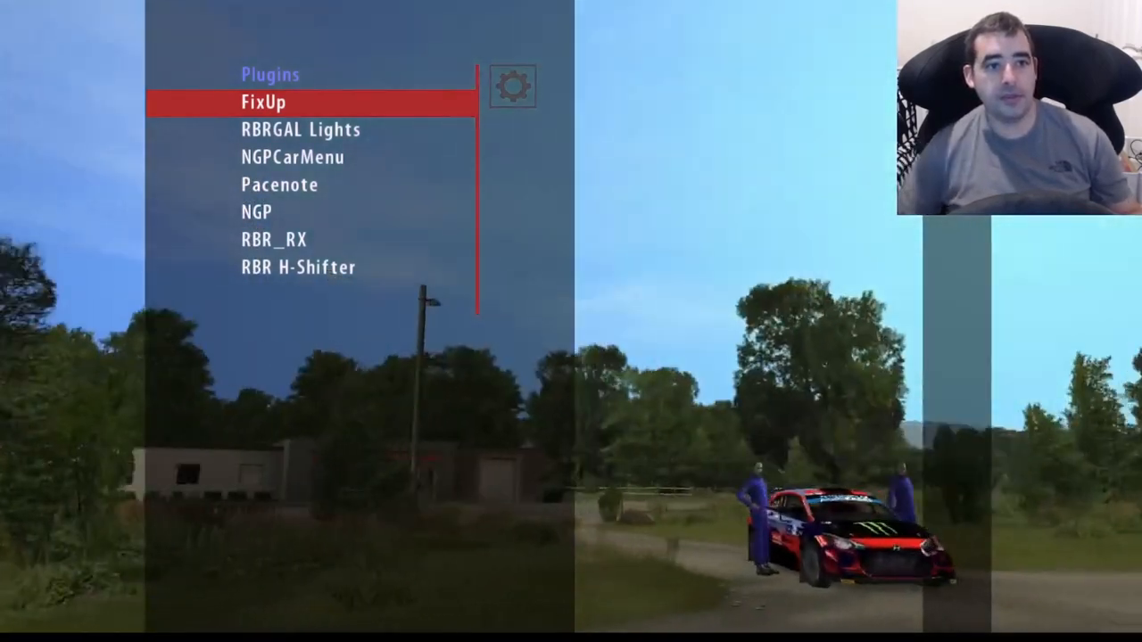
{"action": "key", "text": "Down"}
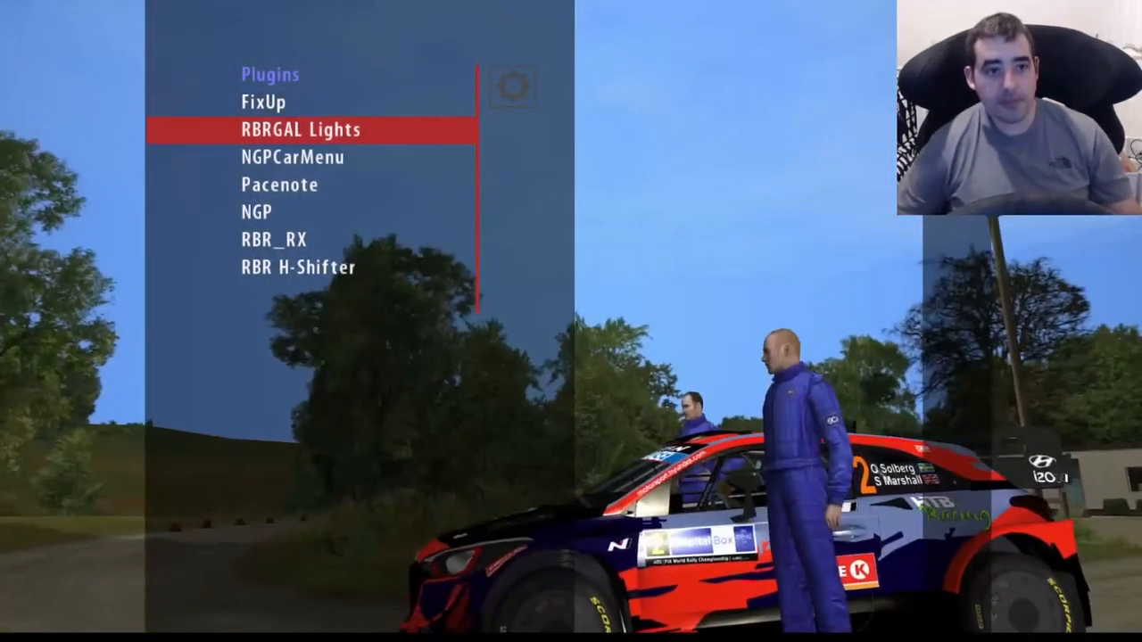
{"action": "key", "text": "up"}
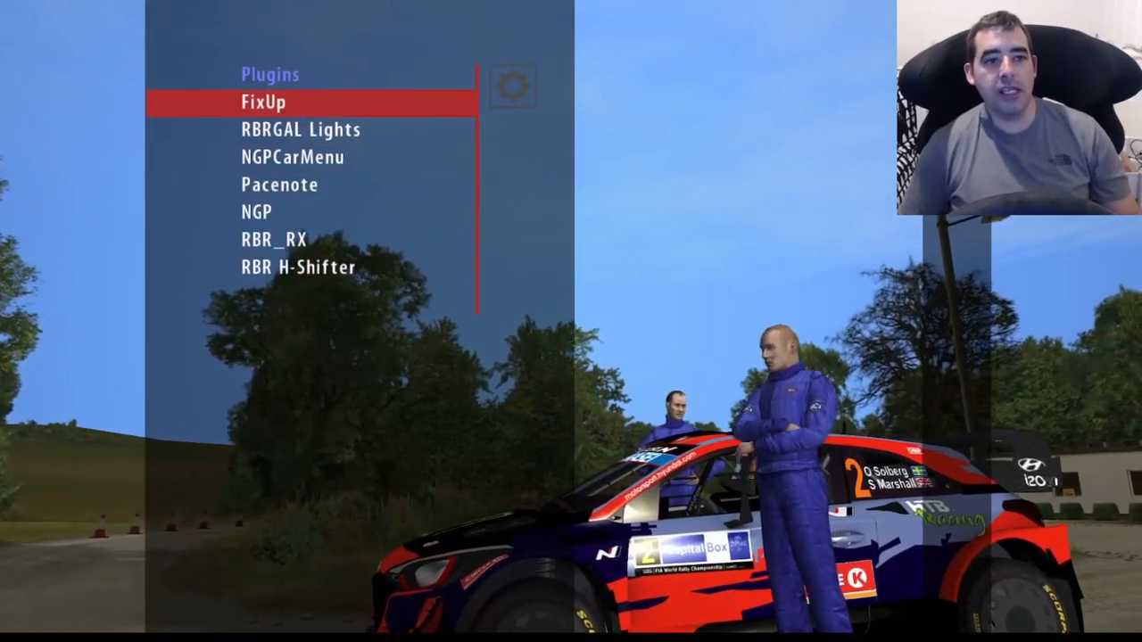
{"action": "left_click", "coordinate": [261, 102]}
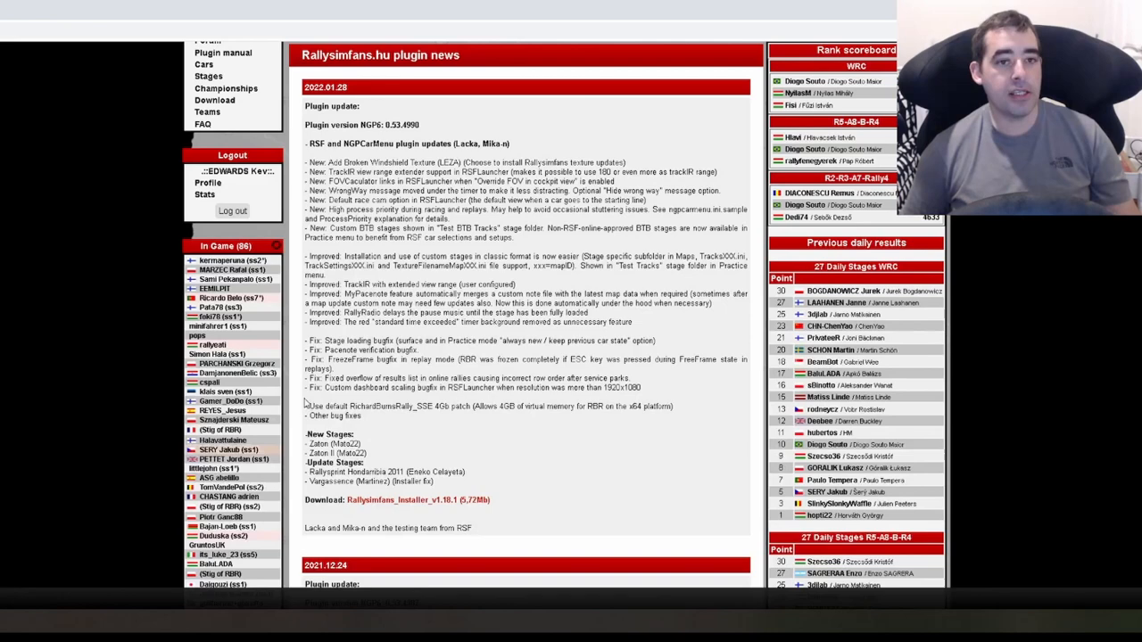
{"action": "scroll", "scroll_direction": "up", "scroll_amount": 3}
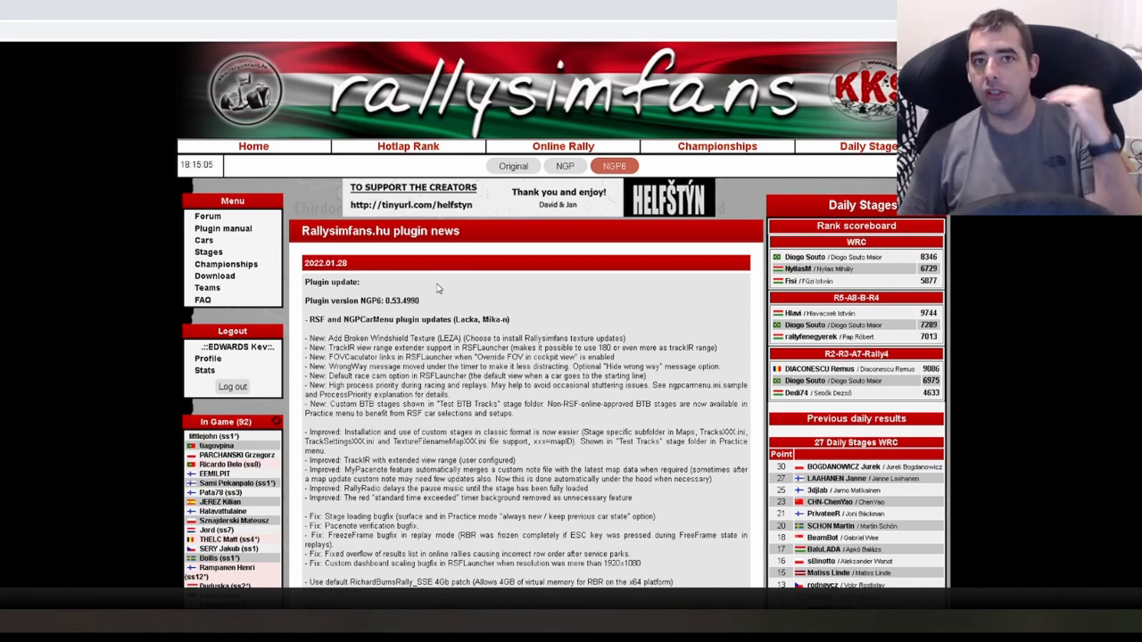
{"action": "scroll", "scroll_direction": "down", "scroll_amount": 3}
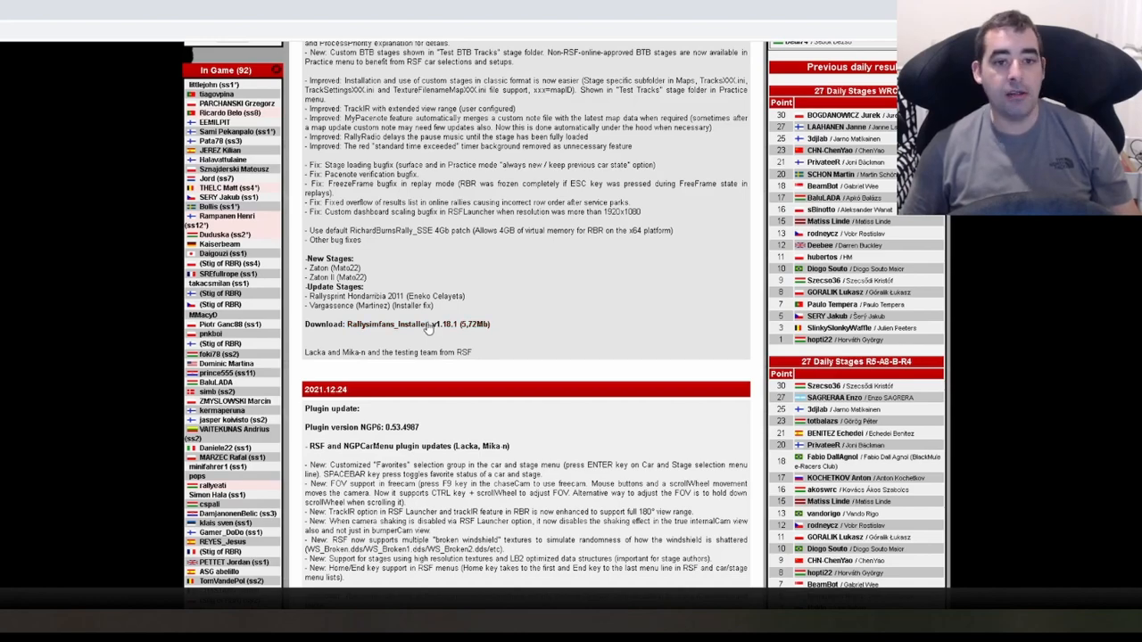
Go to the Rallysimfans_installer v1.18.1 download page and scroll through its instructions.
{"action": "left_click", "coordinate": [401, 325]}
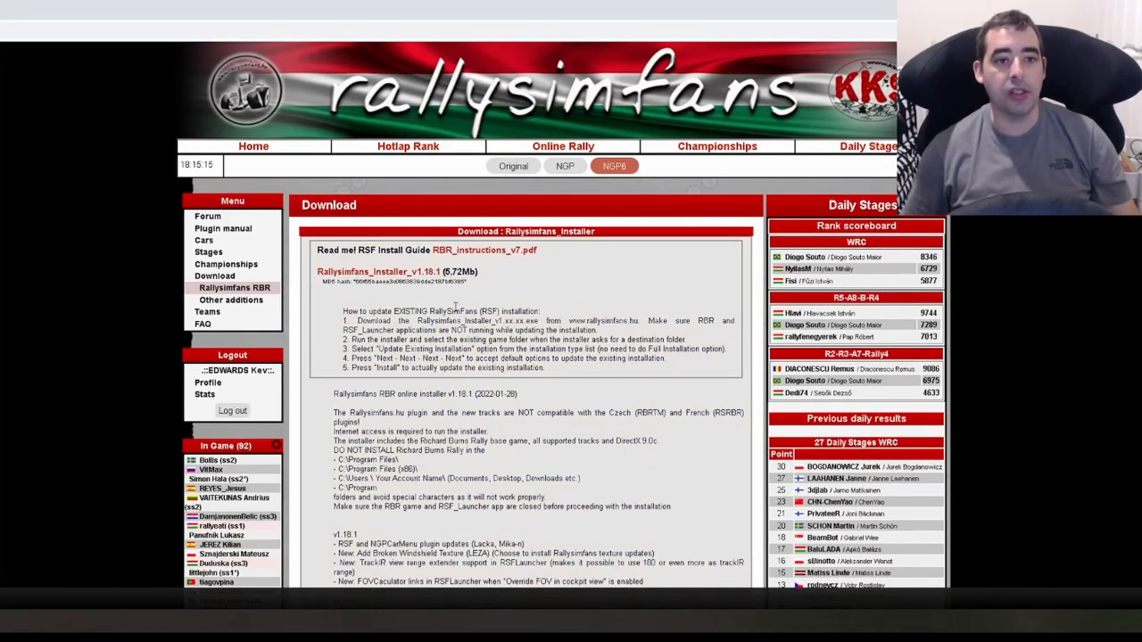
{"action": "scroll", "scroll_direction": "down", "scroll_amount": 3}
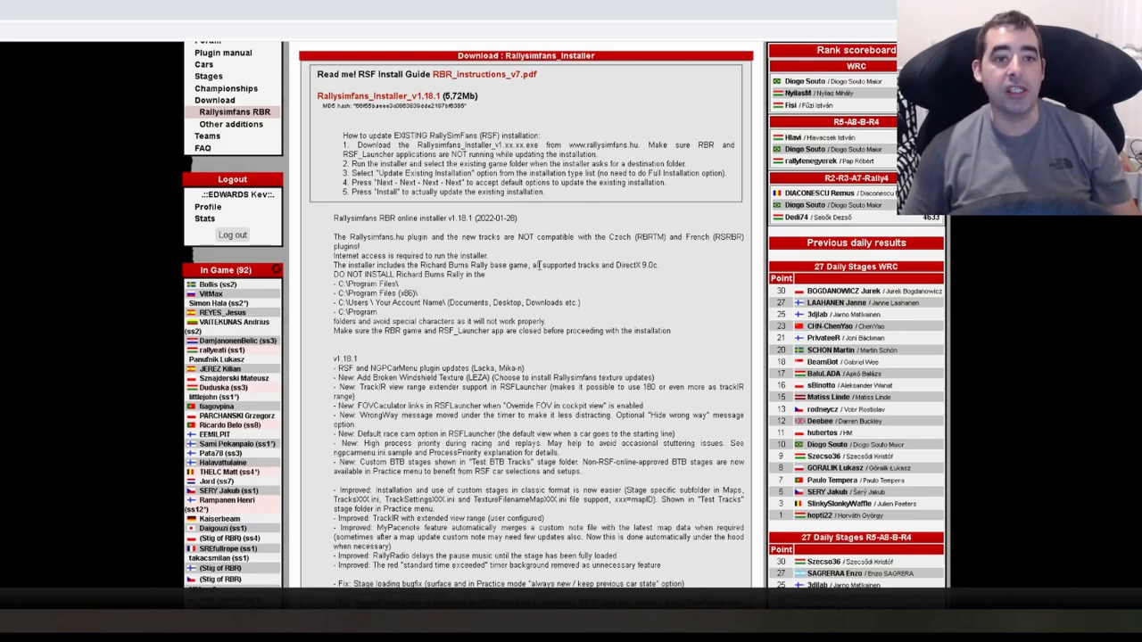
{"action": "scroll", "scroll_direction": "down", "scroll_amount": 3}
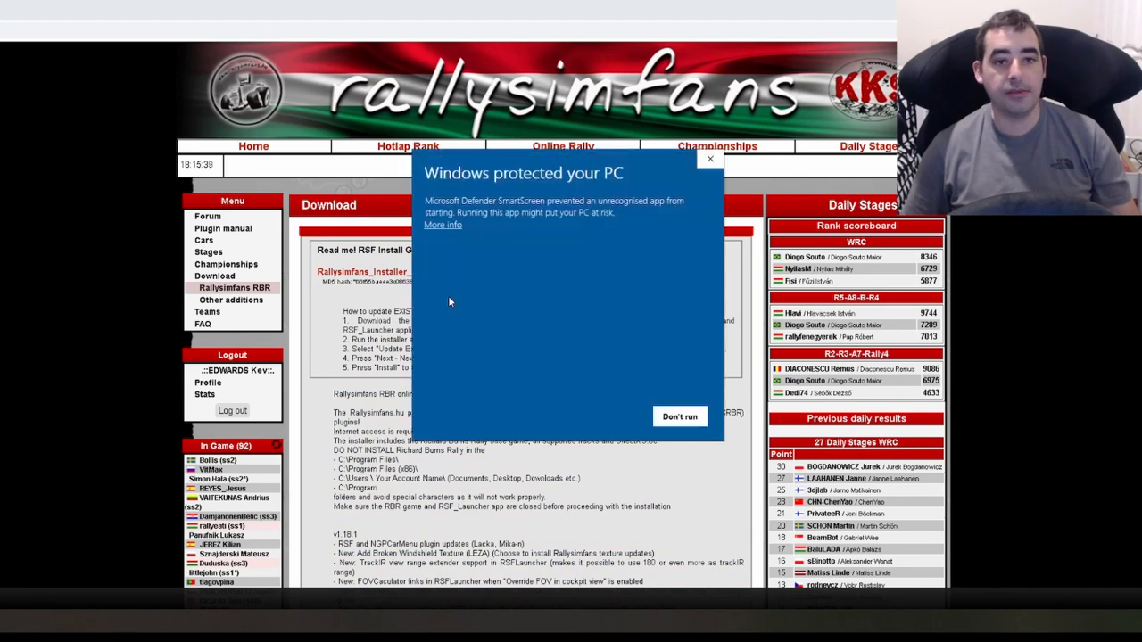
Run the installer anyway past SmartScreen, keep English, and scroll the release notes.
{"action": "left_click", "coordinate": [443, 225]}
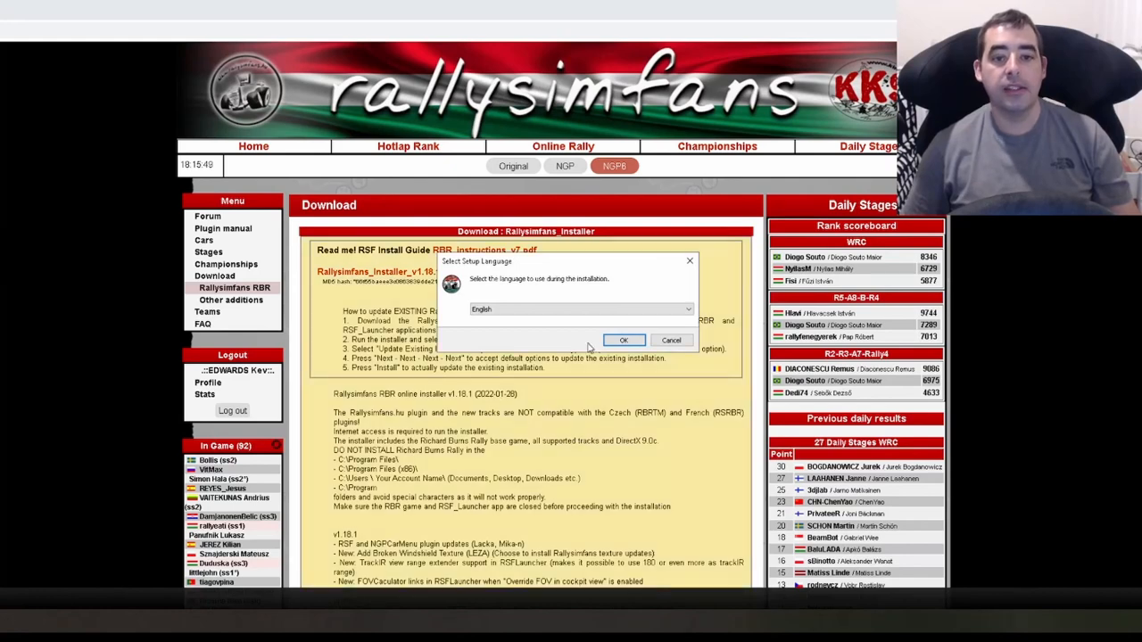
{"action": "left_click", "coordinate": [625, 340]}
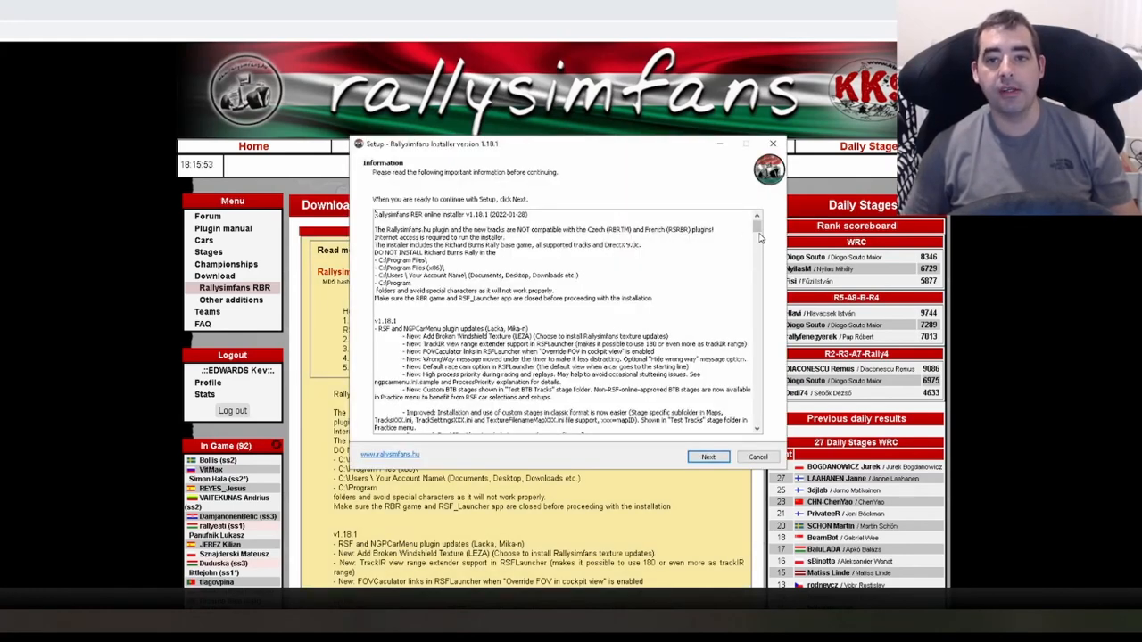
{"action": "scroll", "scroll_direction": "down", "scroll_amount": 3}
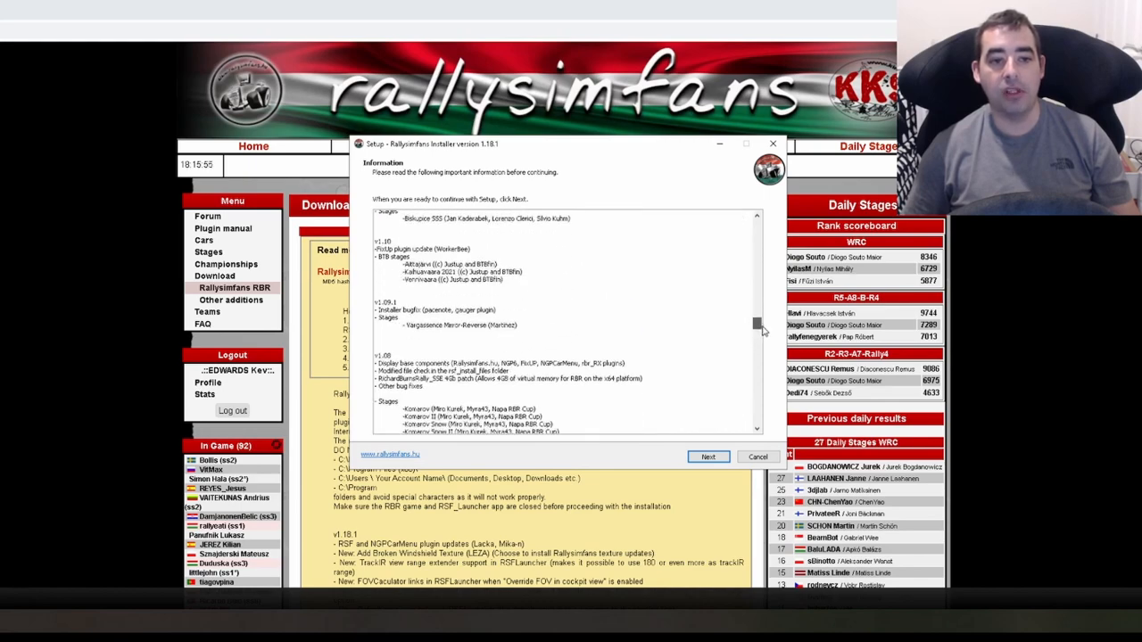
{"action": "scroll", "scroll_direction": "down", "scroll_amount": 3}
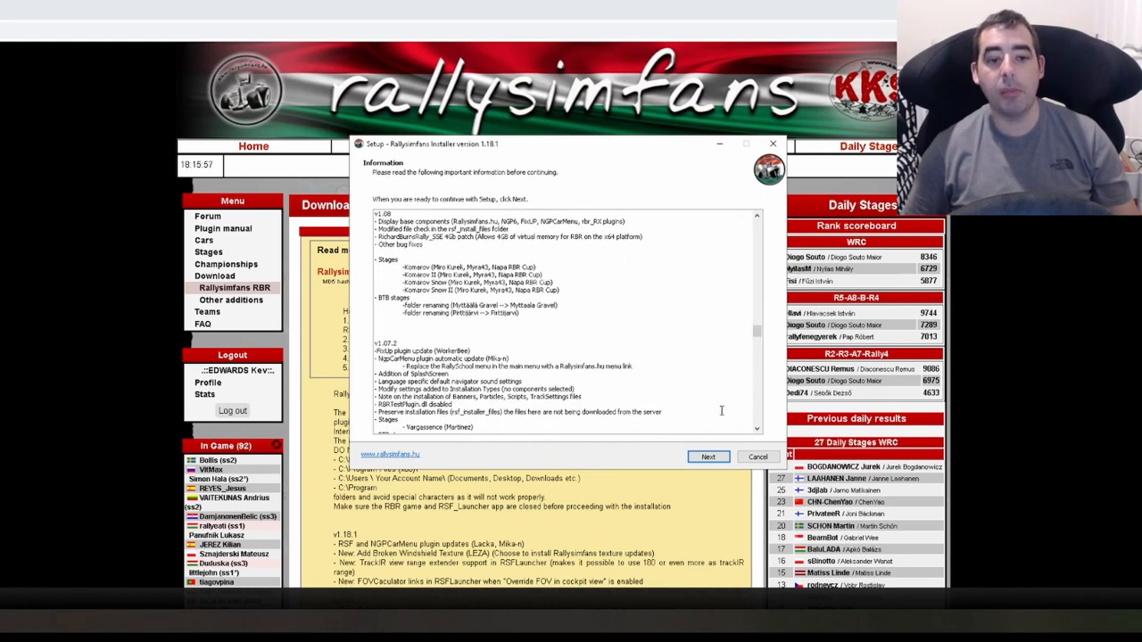
Accept C:\Richard Burns Rally as the folder and choose 'Update existing installation', continuing to server selection.
{"action": "left_click", "coordinate": [708, 456]}
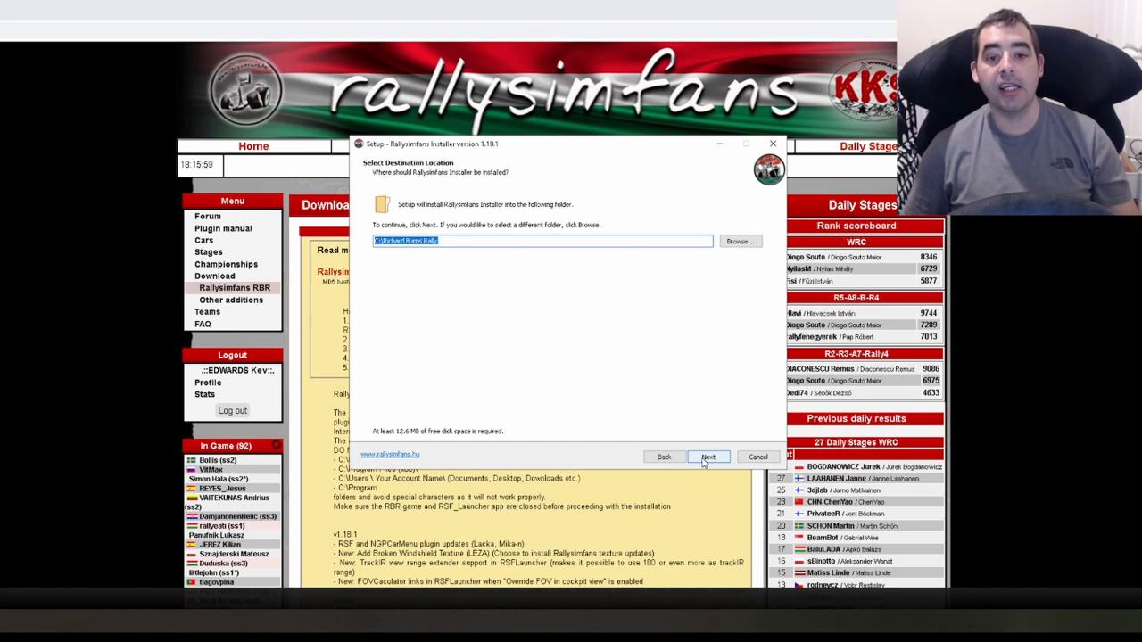
{"action": "left_click", "coordinate": [709, 457]}
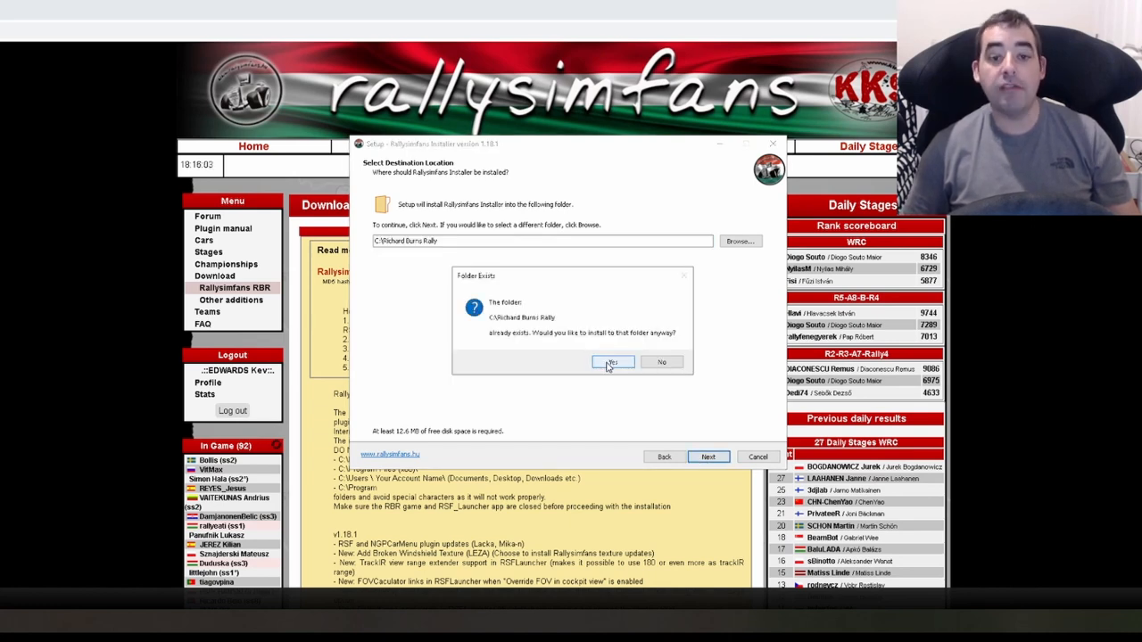
{"action": "left_click", "coordinate": [614, 362]}
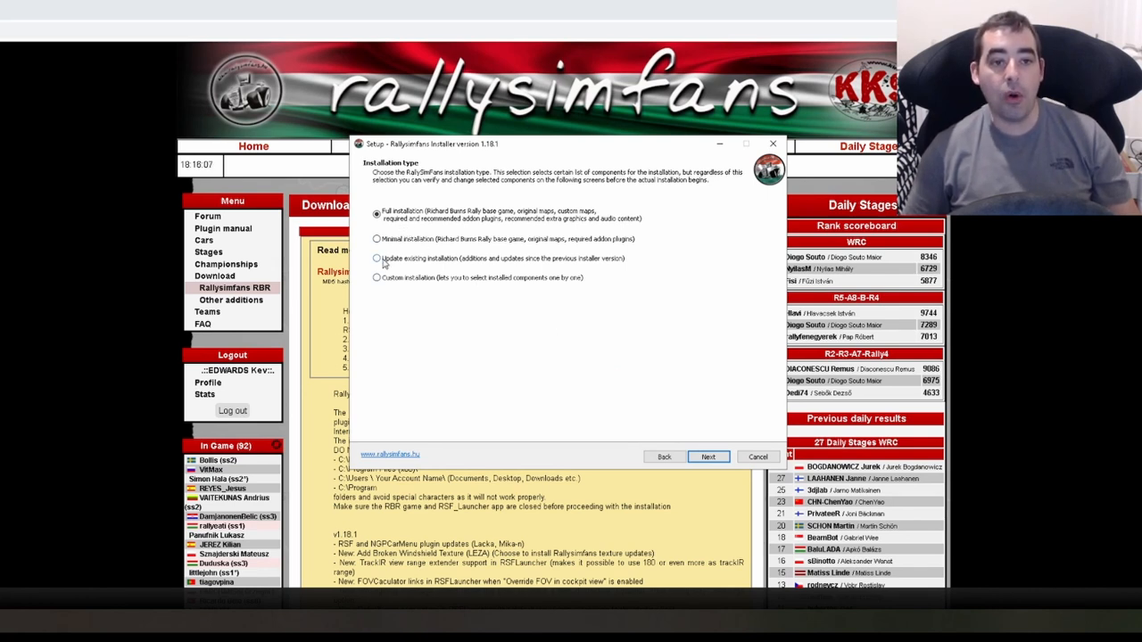
{"action": "left_click", "coordinate": [379, 257]}
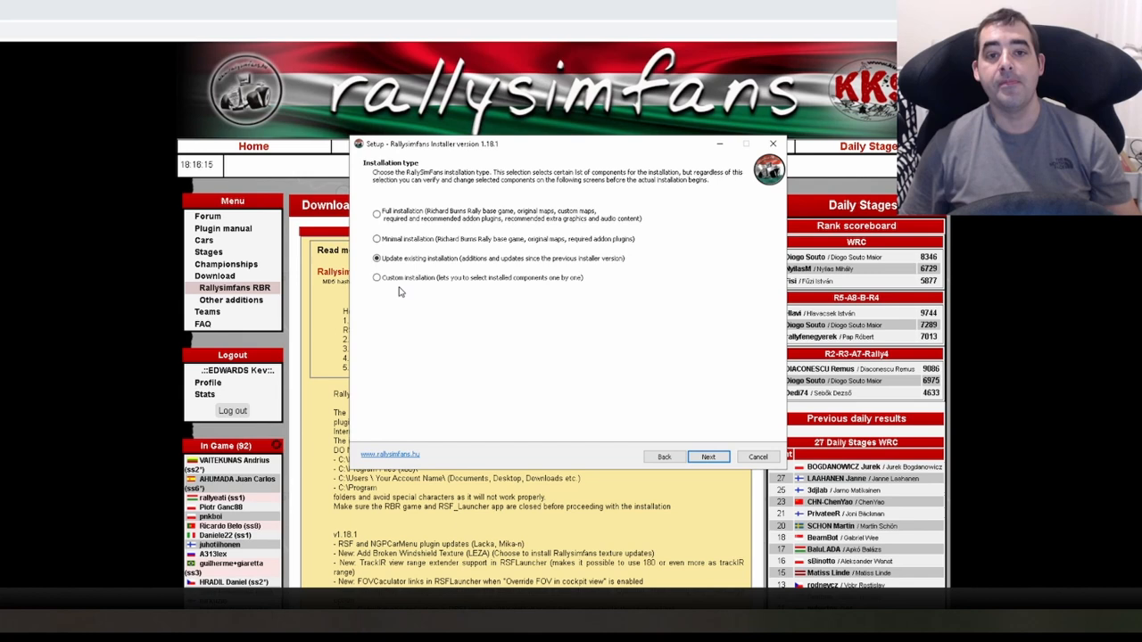
{"action": "mouse_move", "coordinate": [378, 237]}
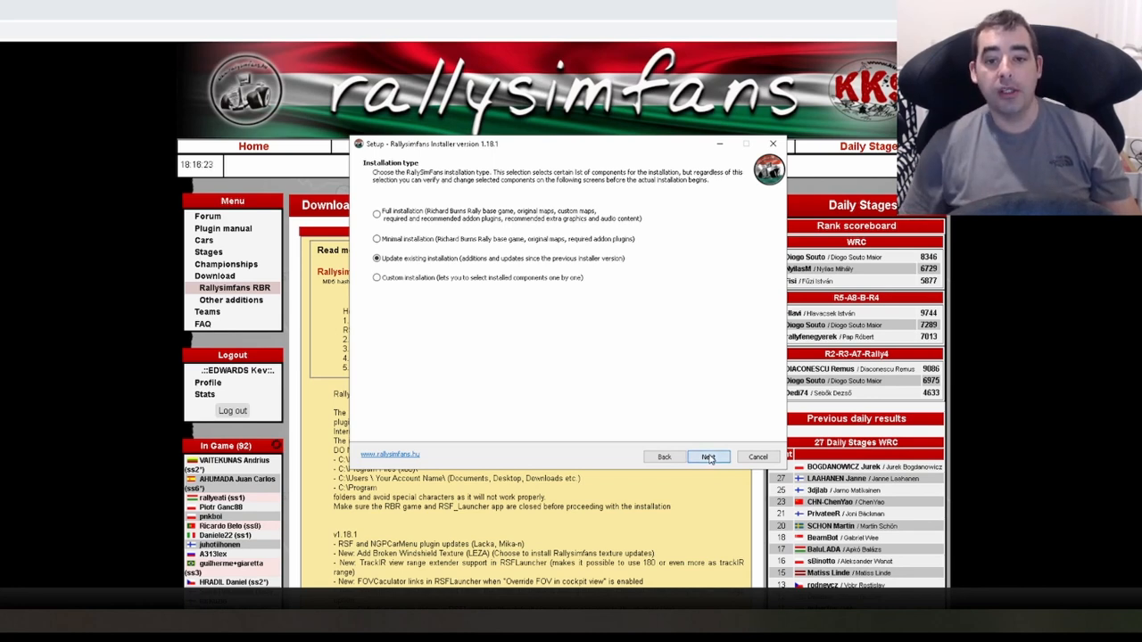
{"action": "left_click", "coordinate": [707, 457]}
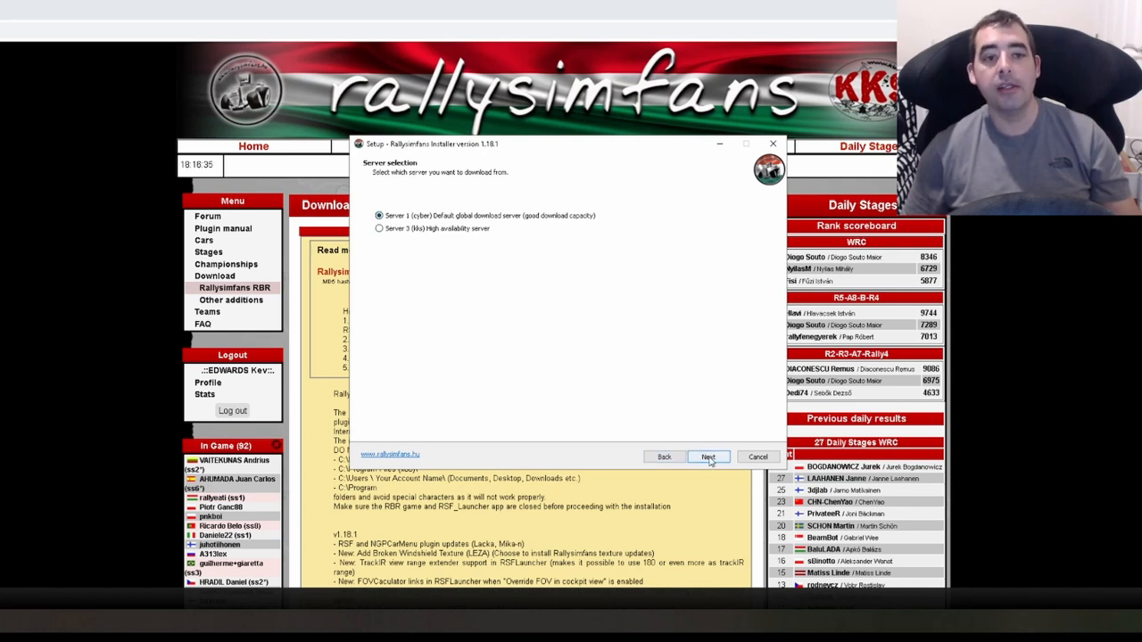
Keep Server 1 and the preselected components, continuing to Additional Tasks.
{"action": "left_click", "coordinate": [707, 457]}
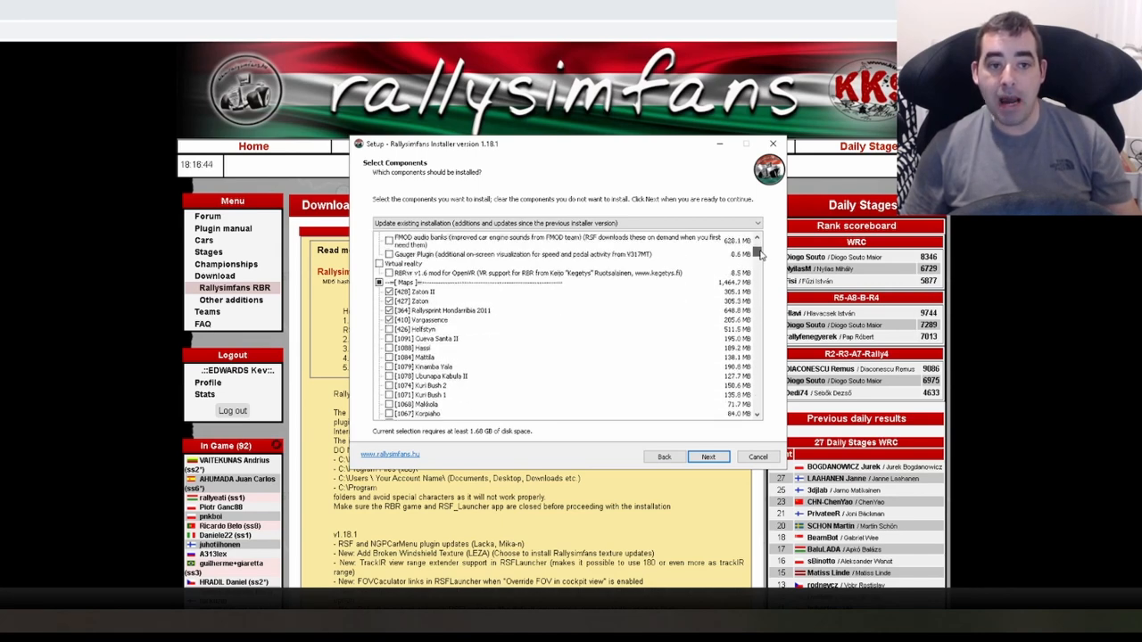
{"action": "scroll", "scroll_direction": "up", "scroll_amount": 3}
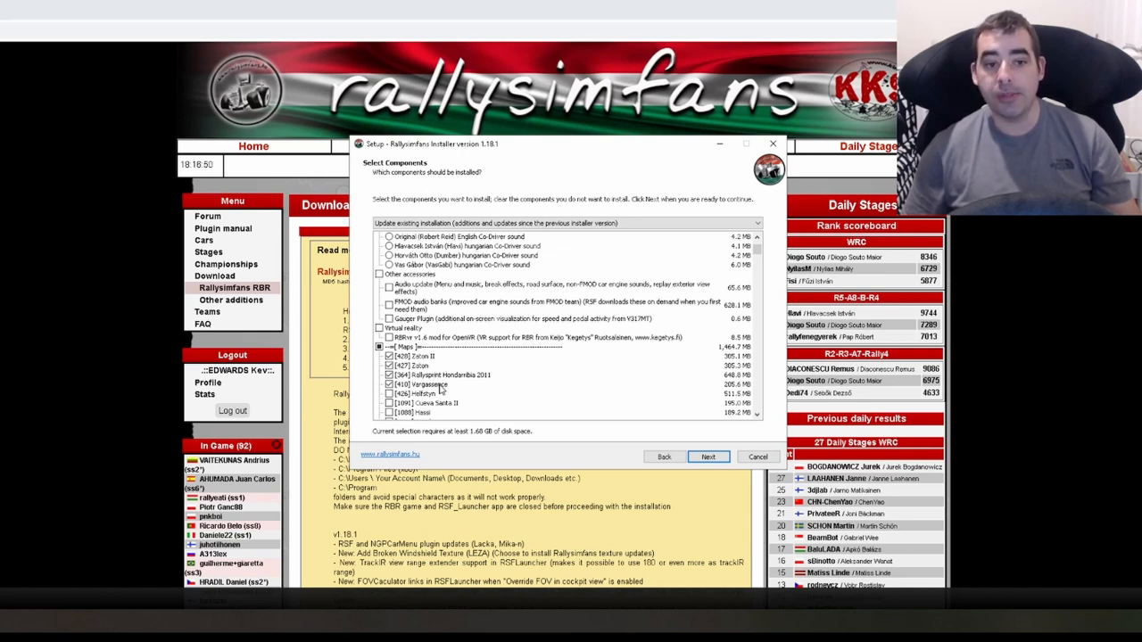
{"action": "mouse_move", "coordinate": [475, 403]}
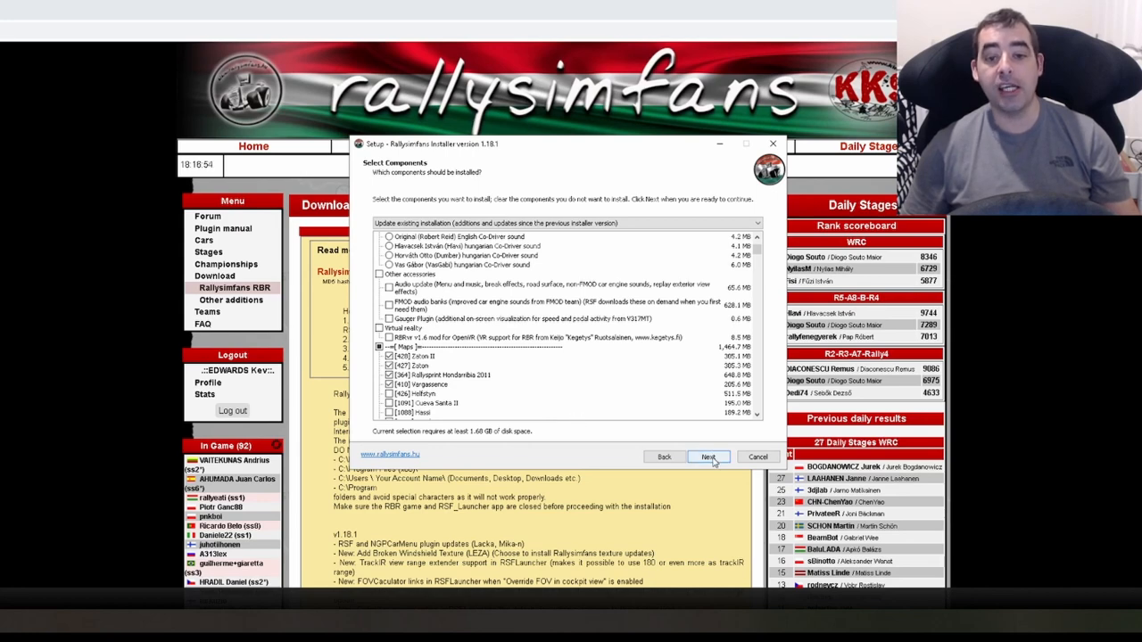
{"action": "left_click", "coordinate": [710, 457]}
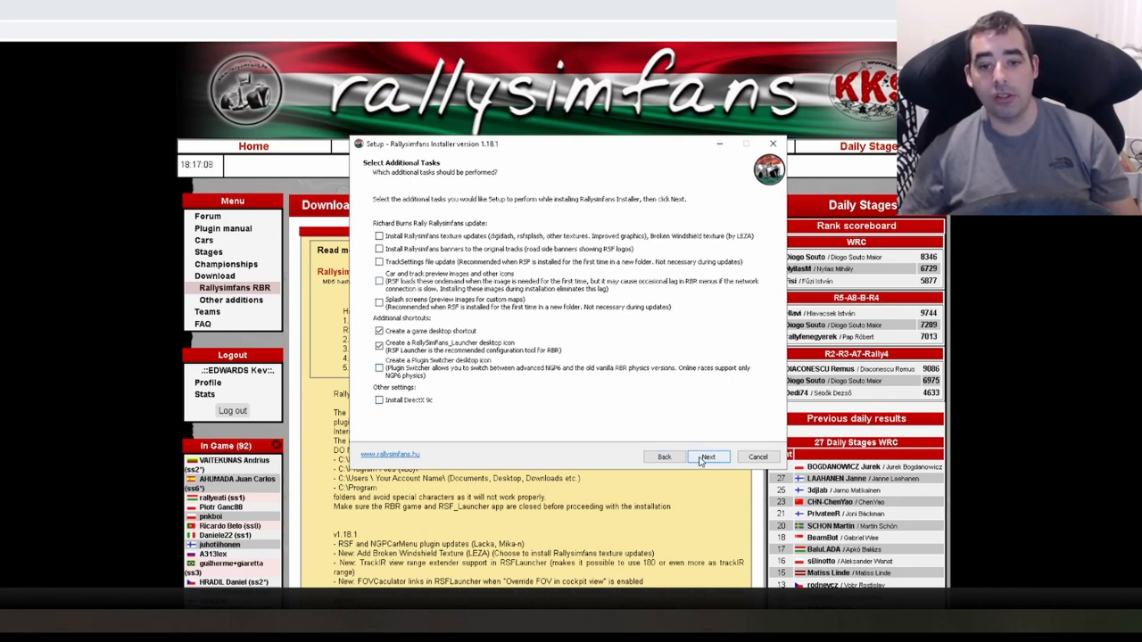
Accept the additional tasks and install the update through to the completion page.
{"action": "left_click", "coordinate": [707, 457]}
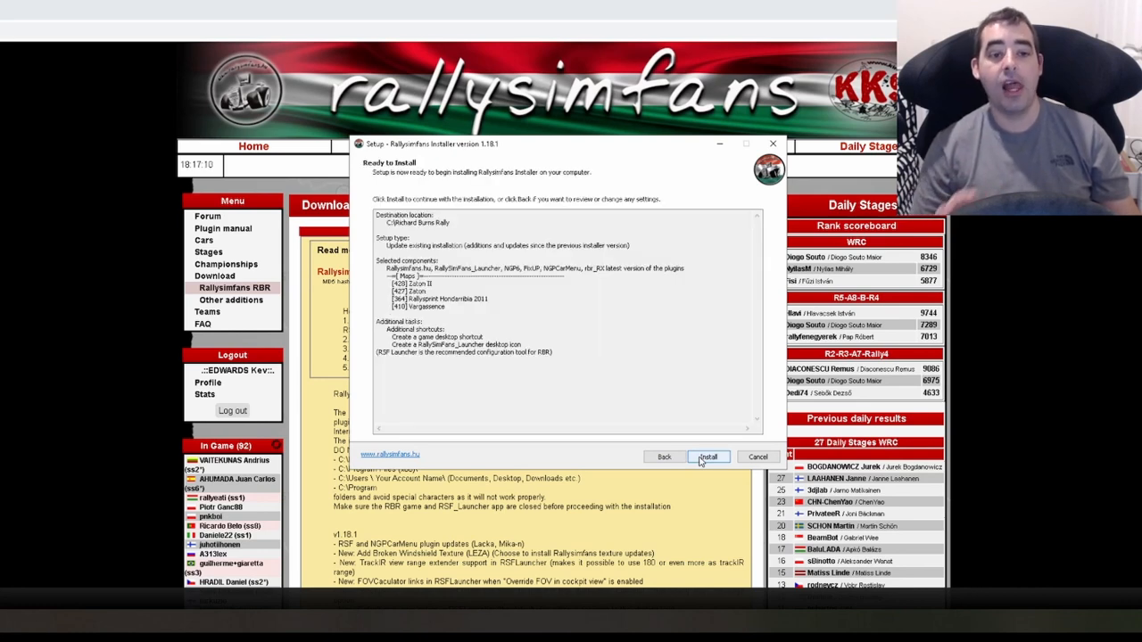
{"action": "left_click", "coordinate": [706, 457]}
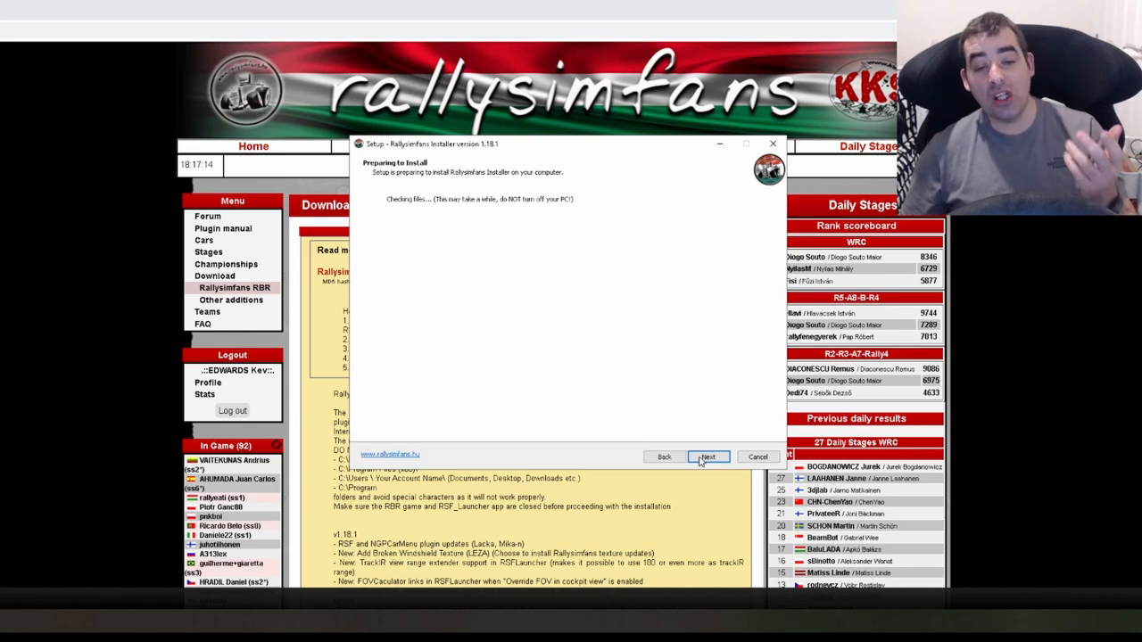
{"action": "left_click", "coordinate": [708, 457]}
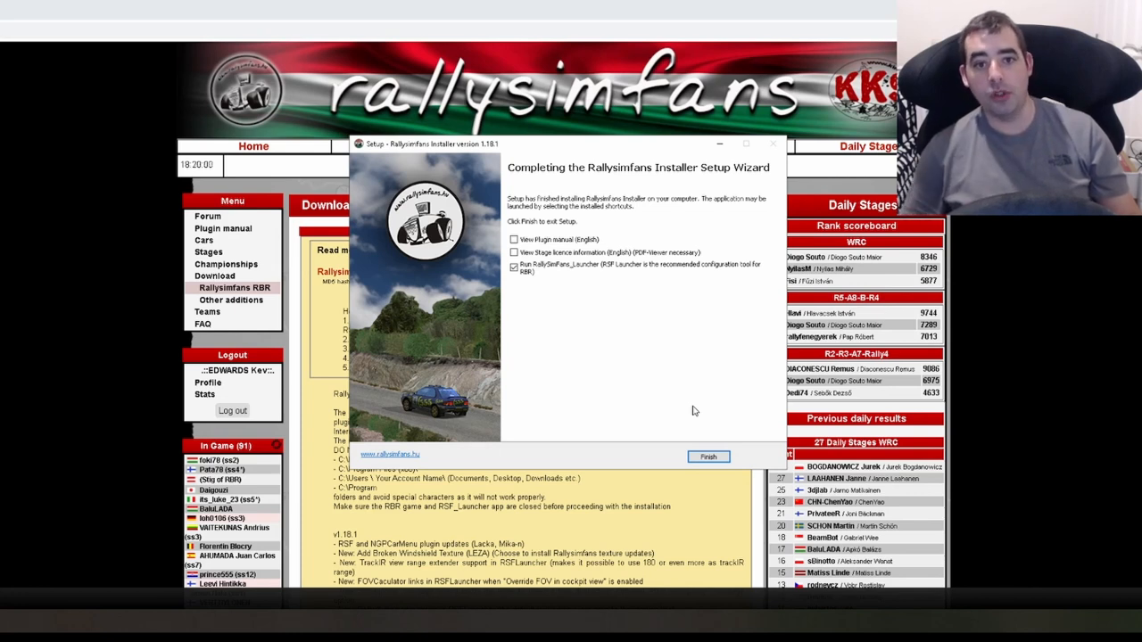
{"action": "mouse_move", "coordinate": [682, 418]}
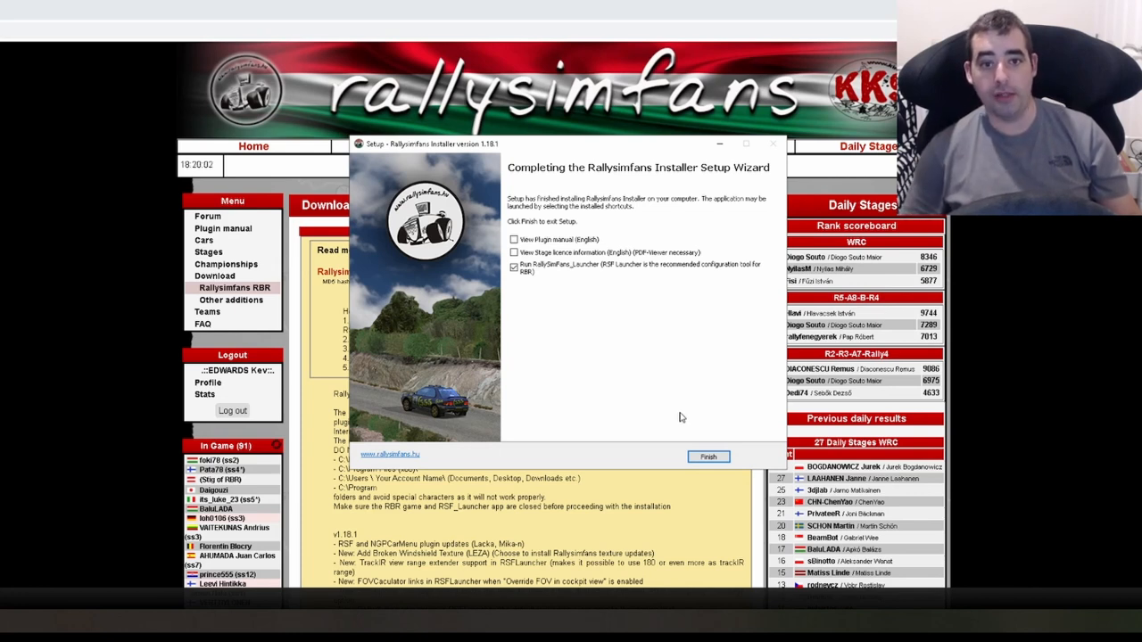
Finish setup with 'Run RallySimFans_Launcher' checked and launch RBR from RSF Launcher.
{"action": "left_click", "coordinate": [707, 457]}
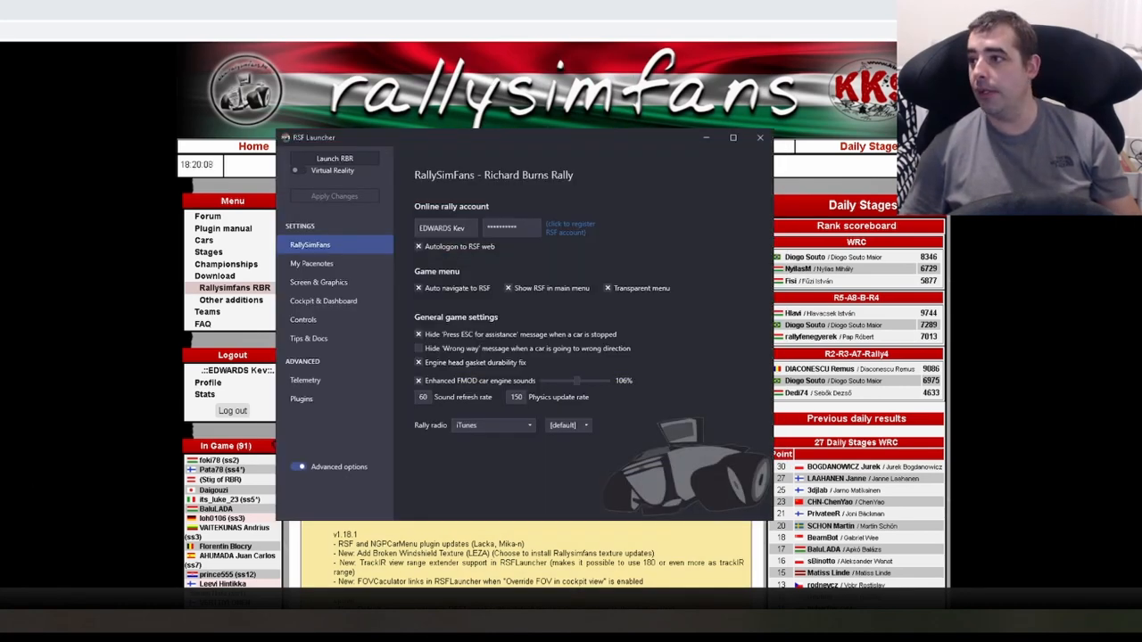
{"action": "left_click", "coordinate": [335, 157]}
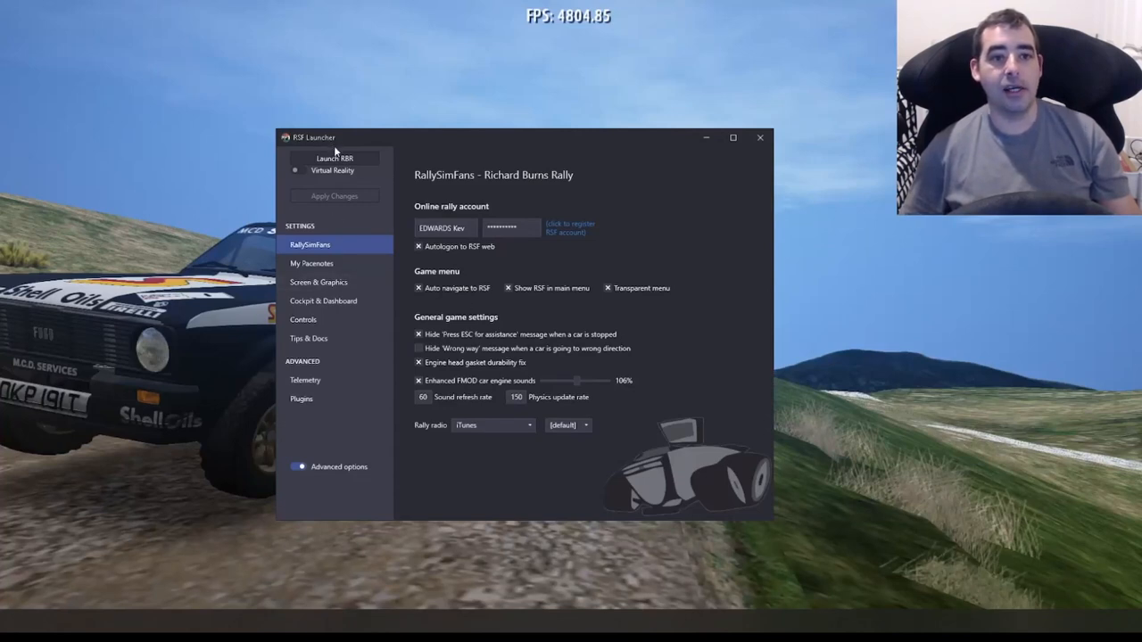
{"action": "mouse_move", "coordinate": [336, 157]}
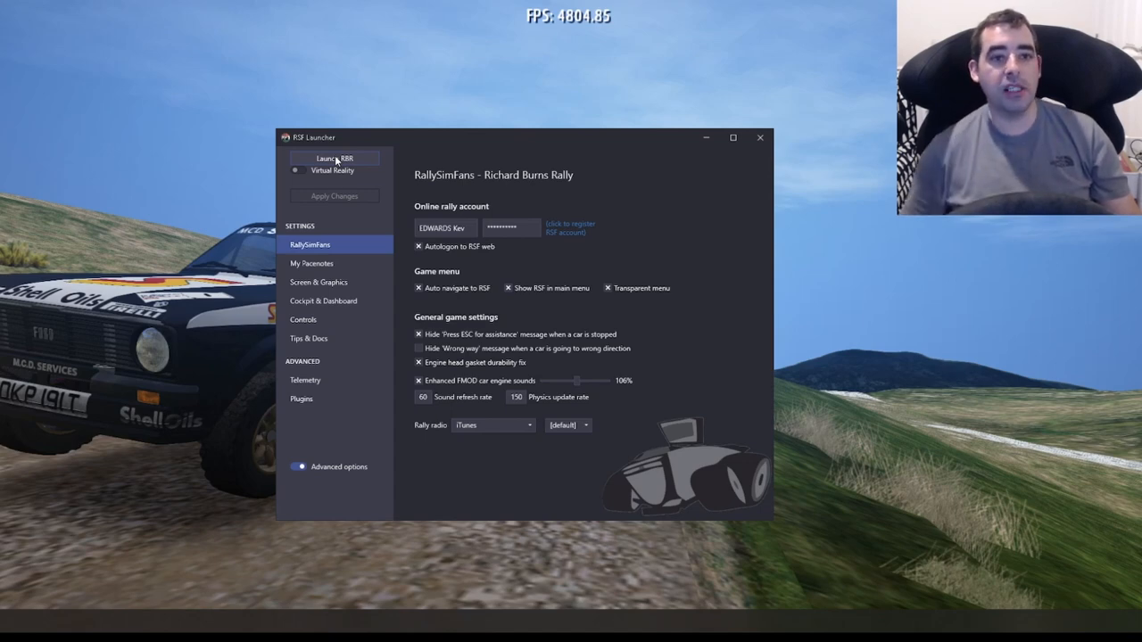
{"action": "left_click", "coordinate": [335, 157]}
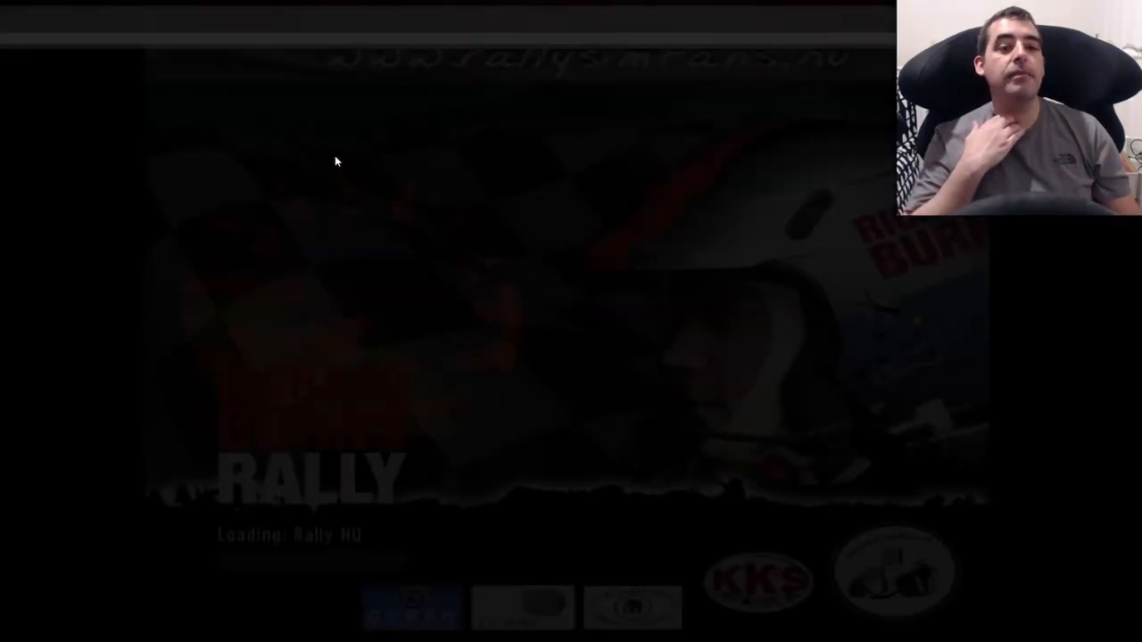